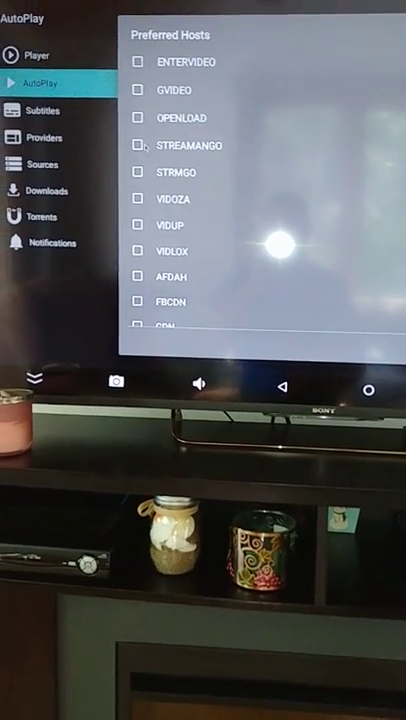
Step: Scroll through the Preferred Hosts list, leaving every host unchecked
scroll(down, 3)
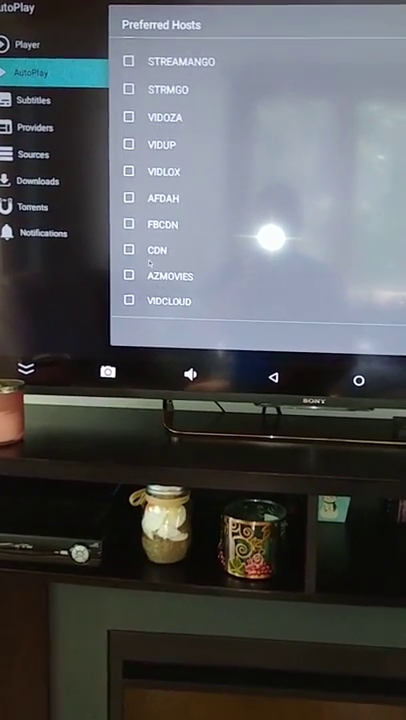
scroll(up, 3)
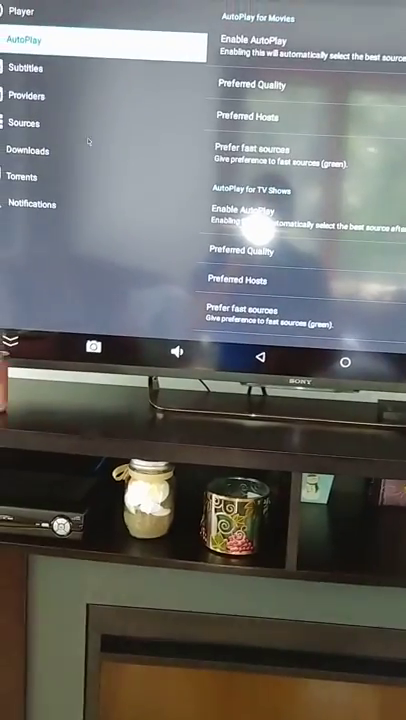
click(30, 68)
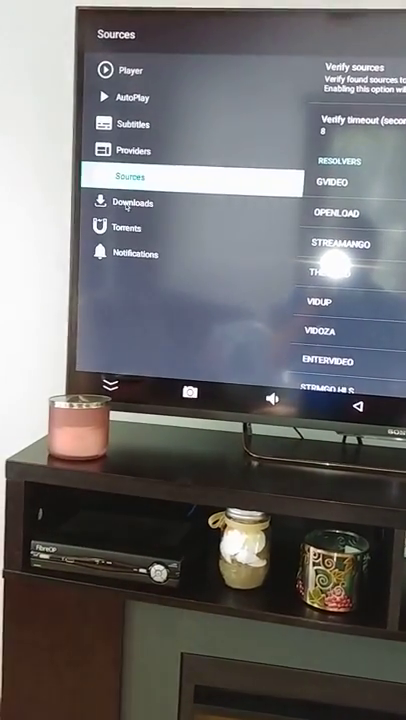
Step: Show the Torrents settings and scroll through connections, speed limits and file sizes
click(127, 204)
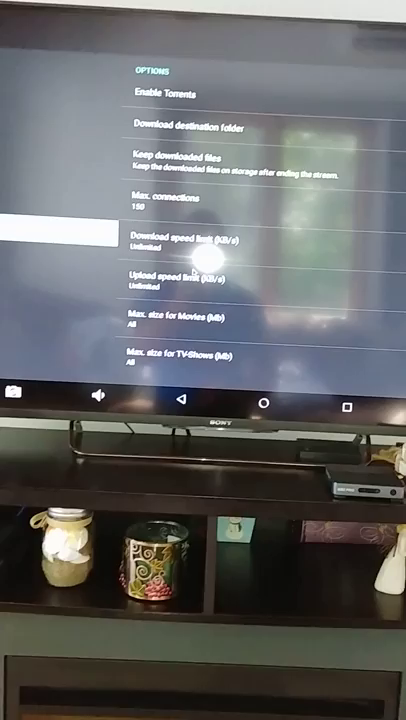
scroll(down, 3)
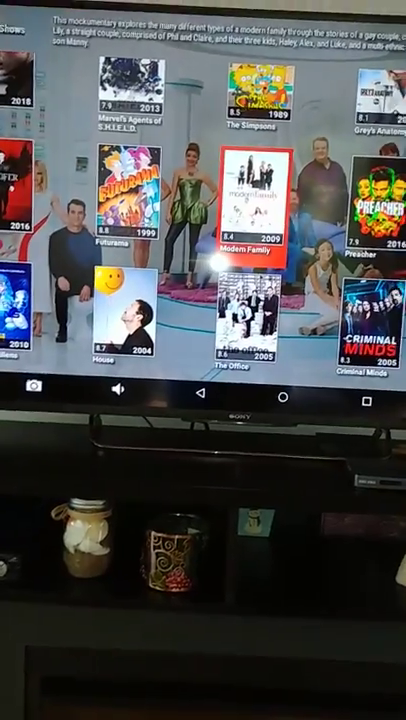
Step: Select the Modern Family poster in trending TV shows
click(251, 195)
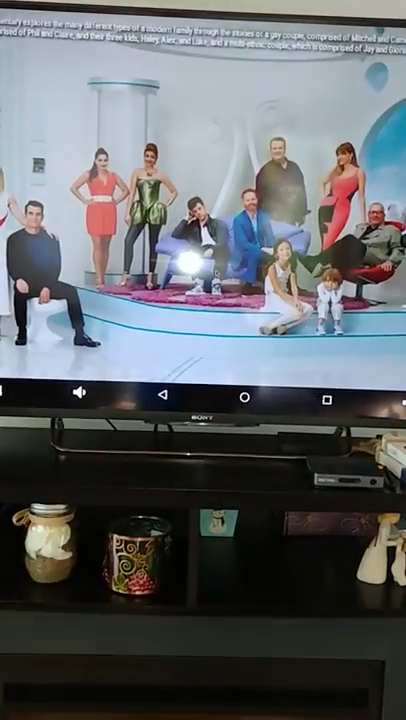